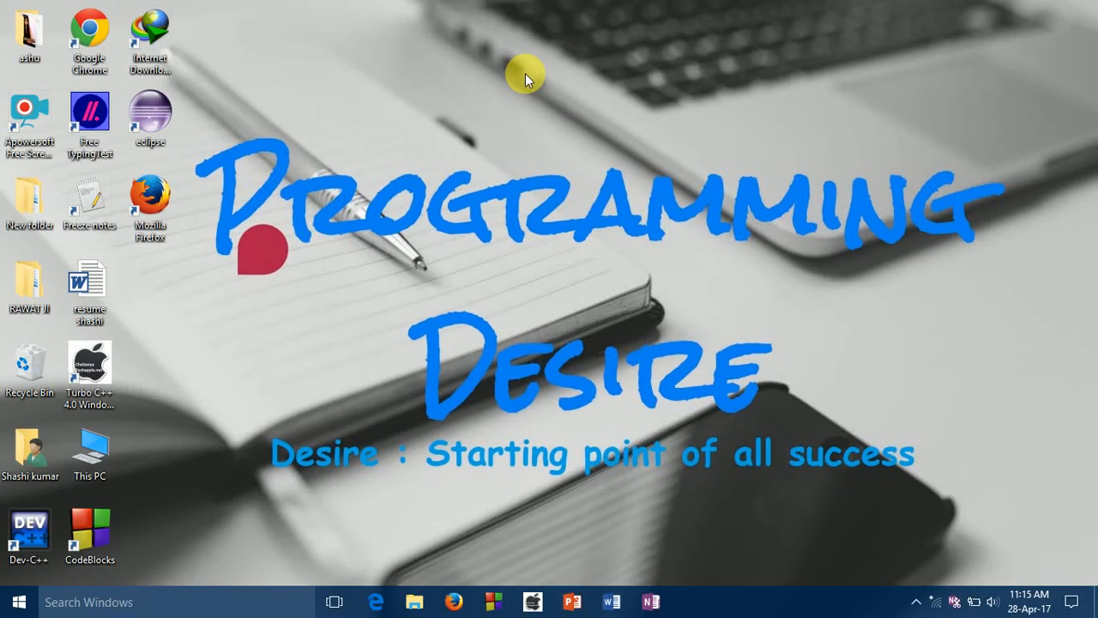
pyautogui.moveTo(157, 439)
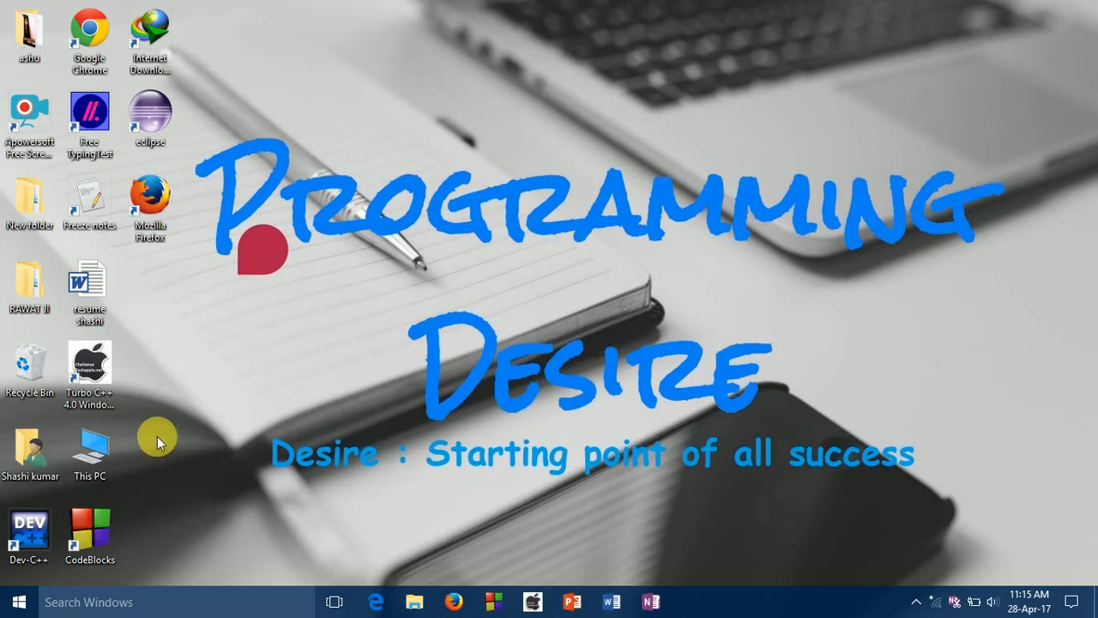
# Browse from This PC into the 'my youtube channel videos' folder on drive F:
pyautogui.click(89, 452)
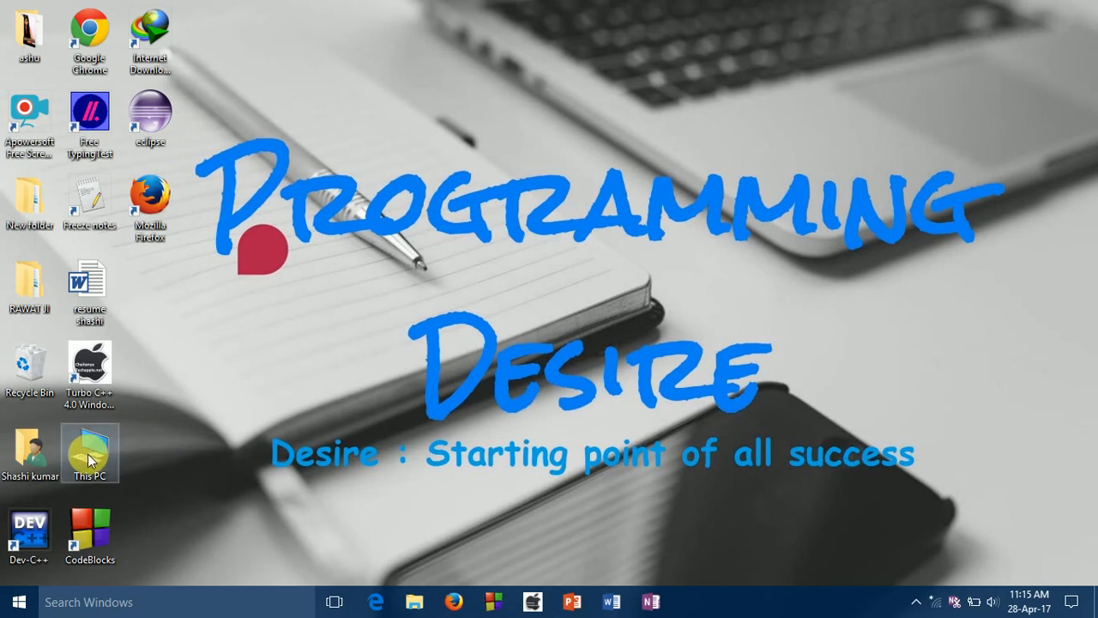
pyautogui.doubleClick(89, 452)
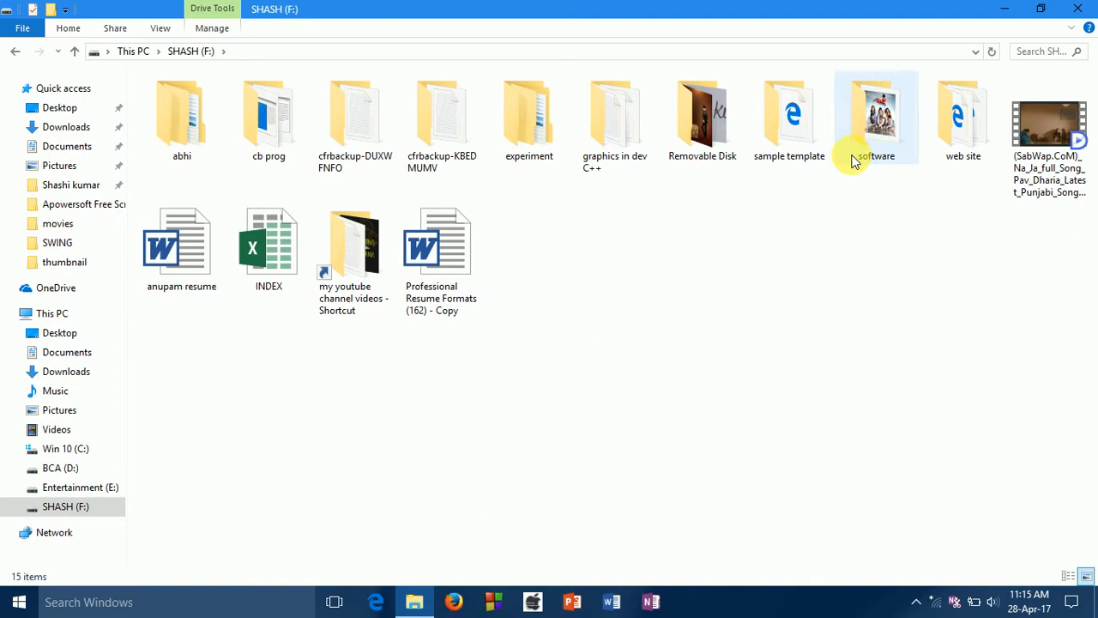
pyautogui.moveTo(694, 202)
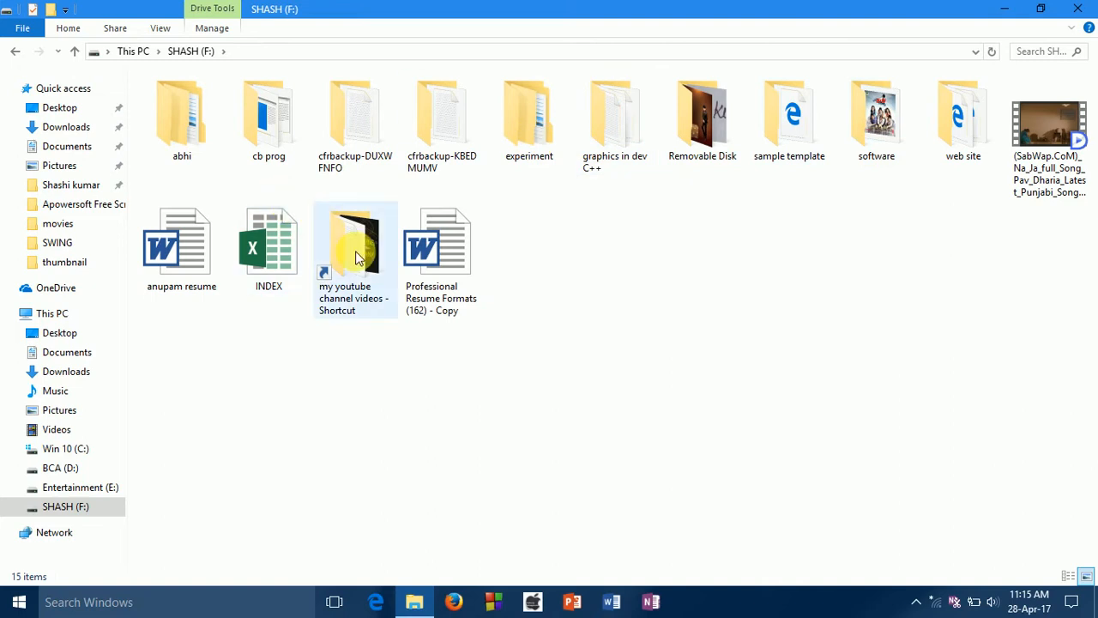
pyautogui.doubleClick(355, 244)
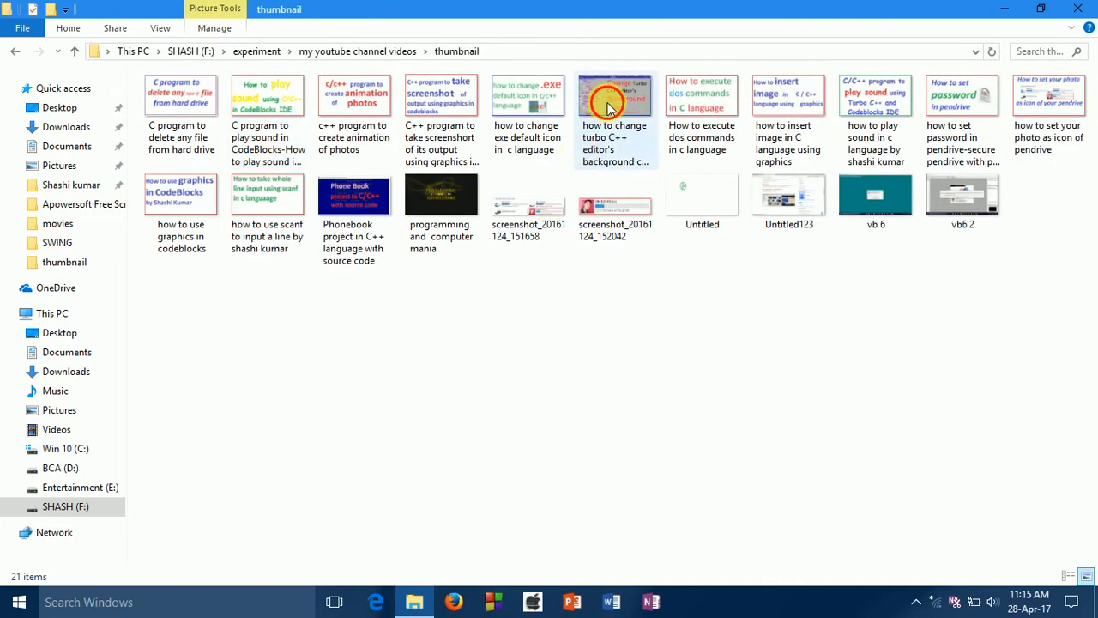
# Open the 'how to change turbo C++ editor's background color' thumbnail in Photos
pyautogui.doubleClick(606, 96)
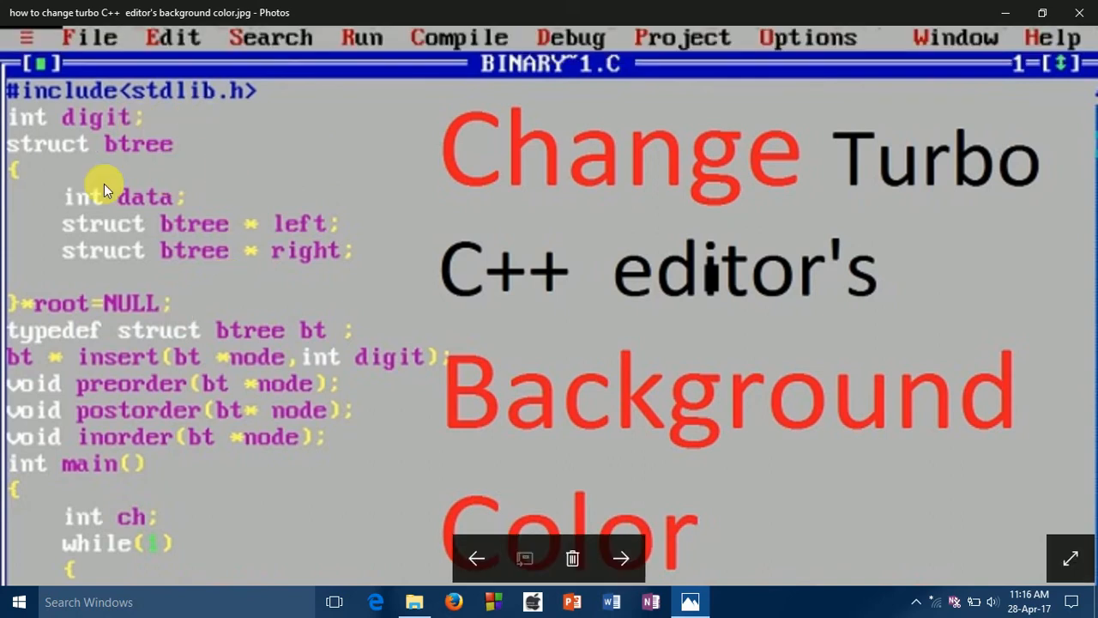
pyautogui.moveTo(199, 382)
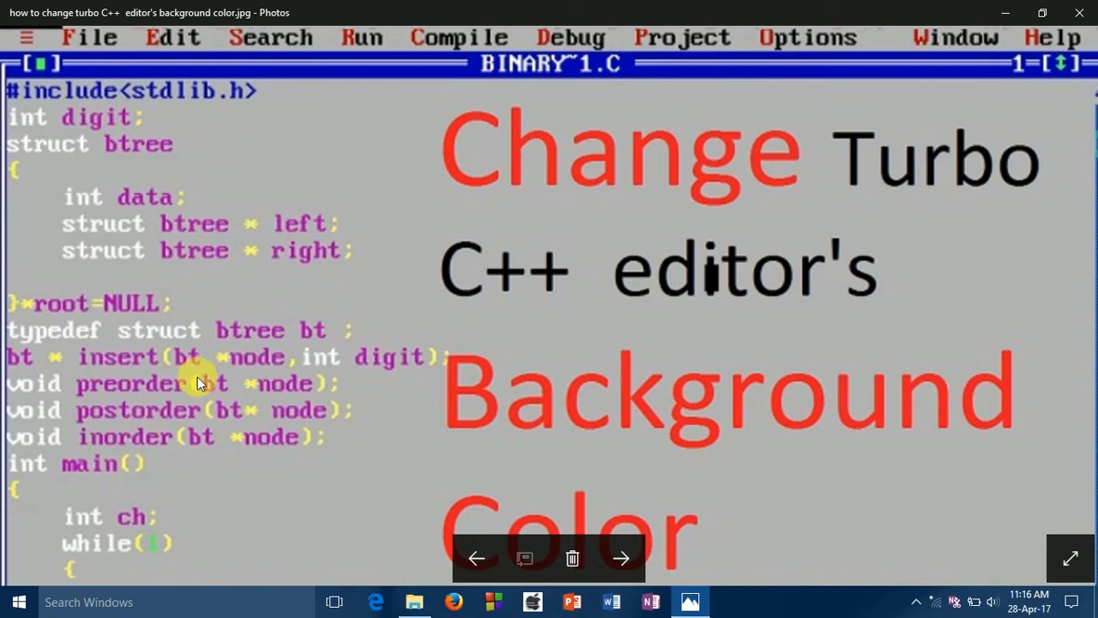
pyautogui.moveTo(241, 201)
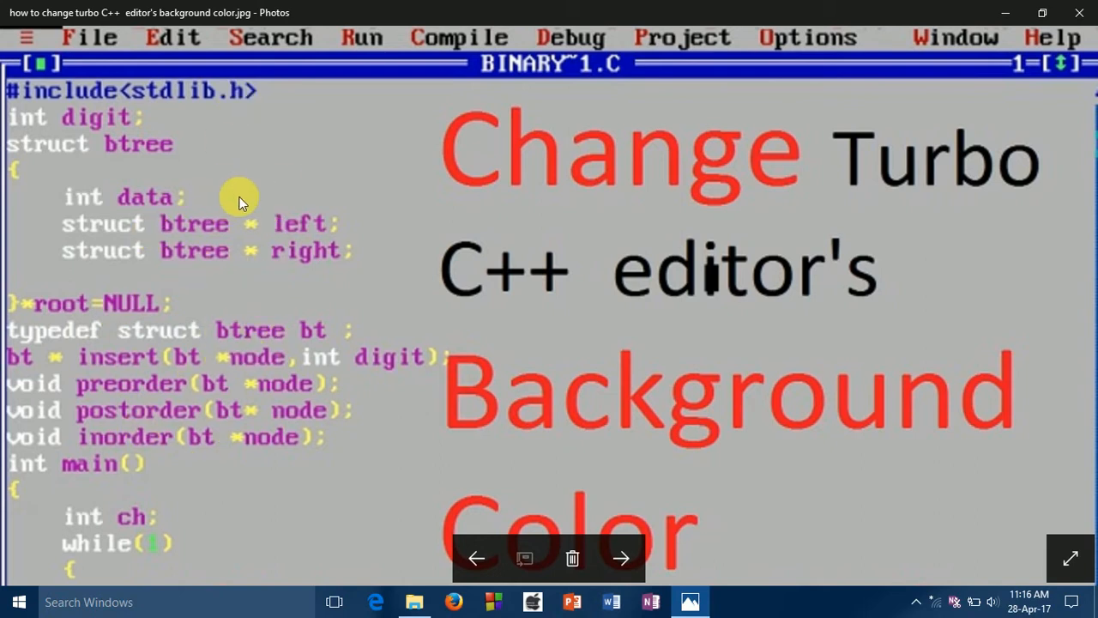
pyautogui.moveTo(371, 247)
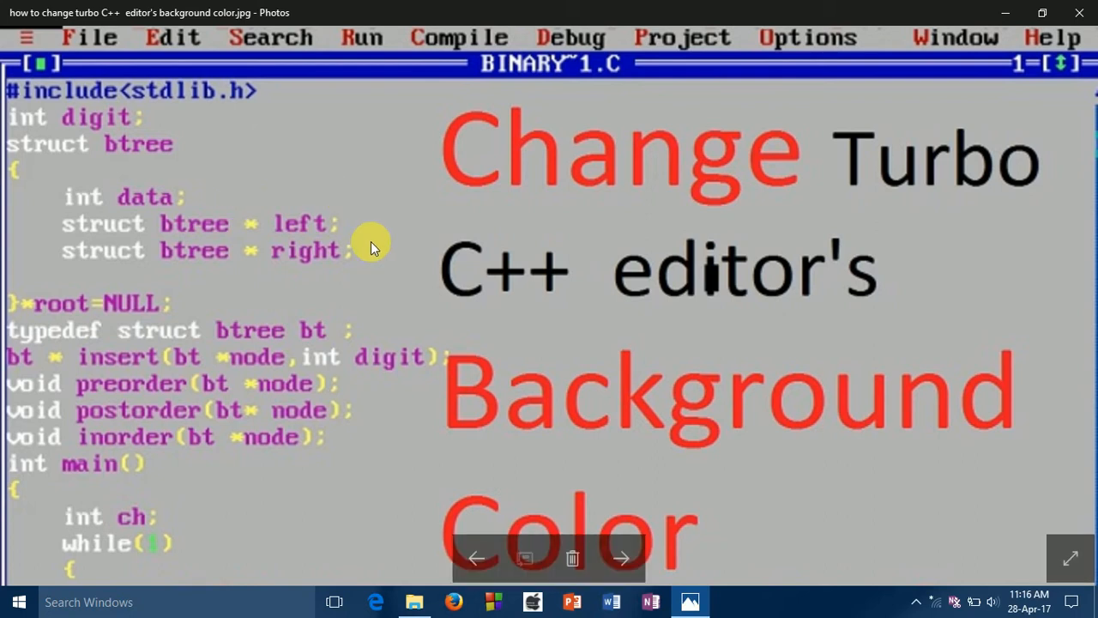
pyautogui.moveTo(733, 146)
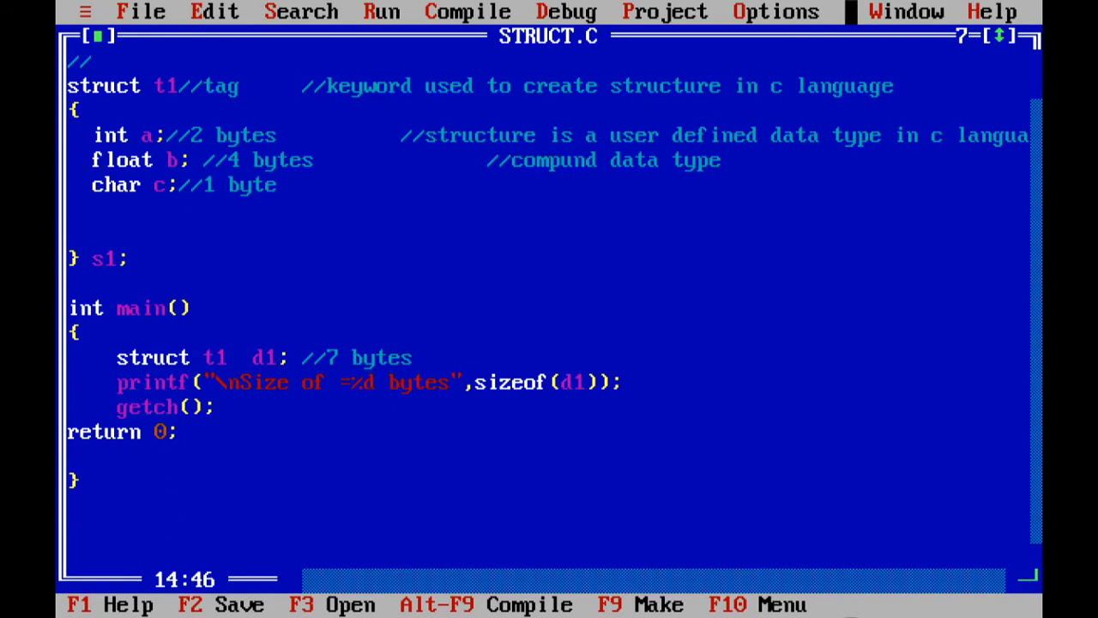
# Open the Colors dialog from Options > Environment
pyautogui.click(776, 11)
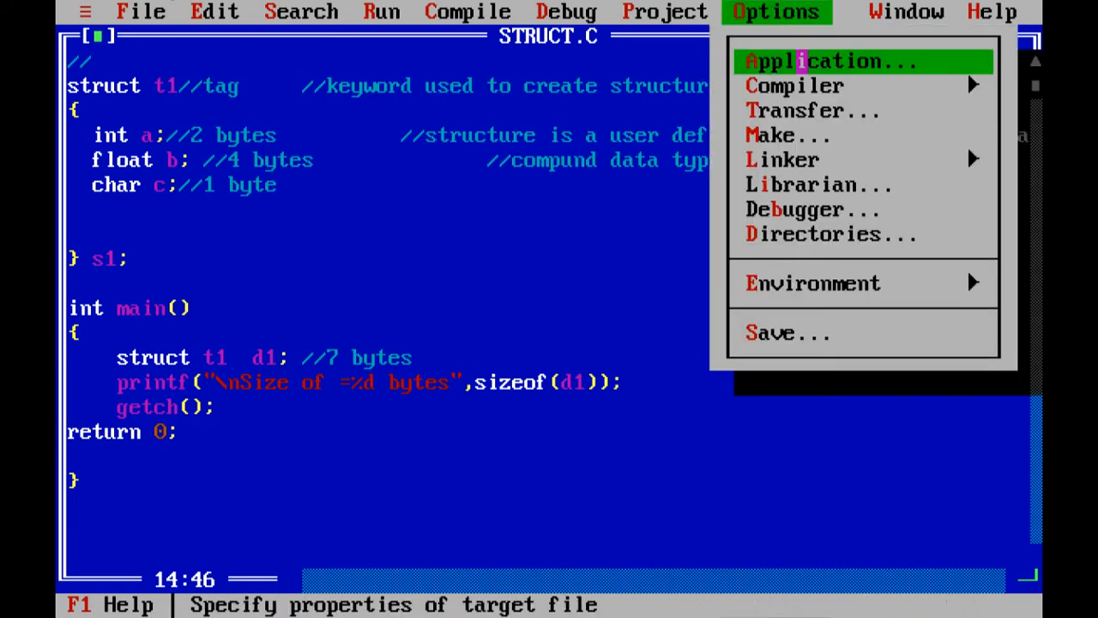
pyautogui.moveTo(811, 283)
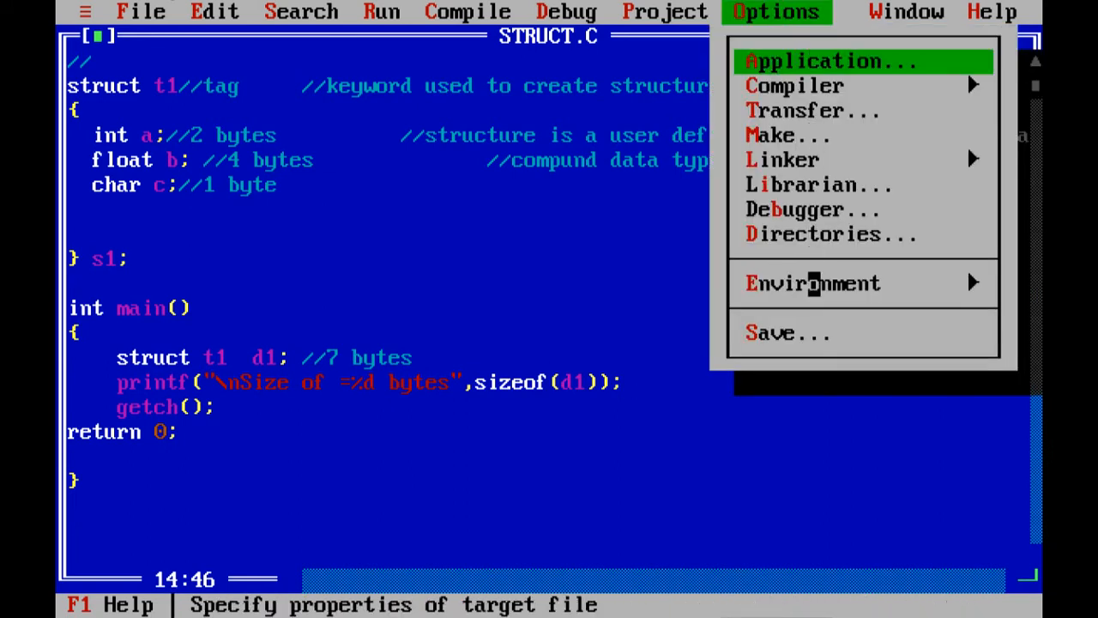
pyautogui.moveTo(813, 283)
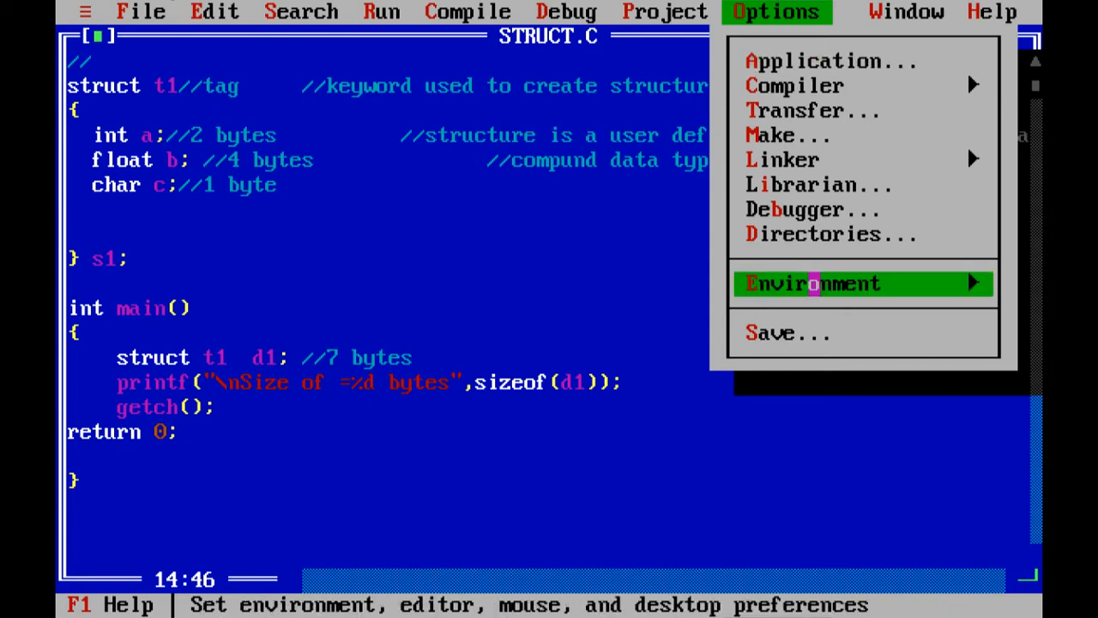
pyautogui.click(812, 283)
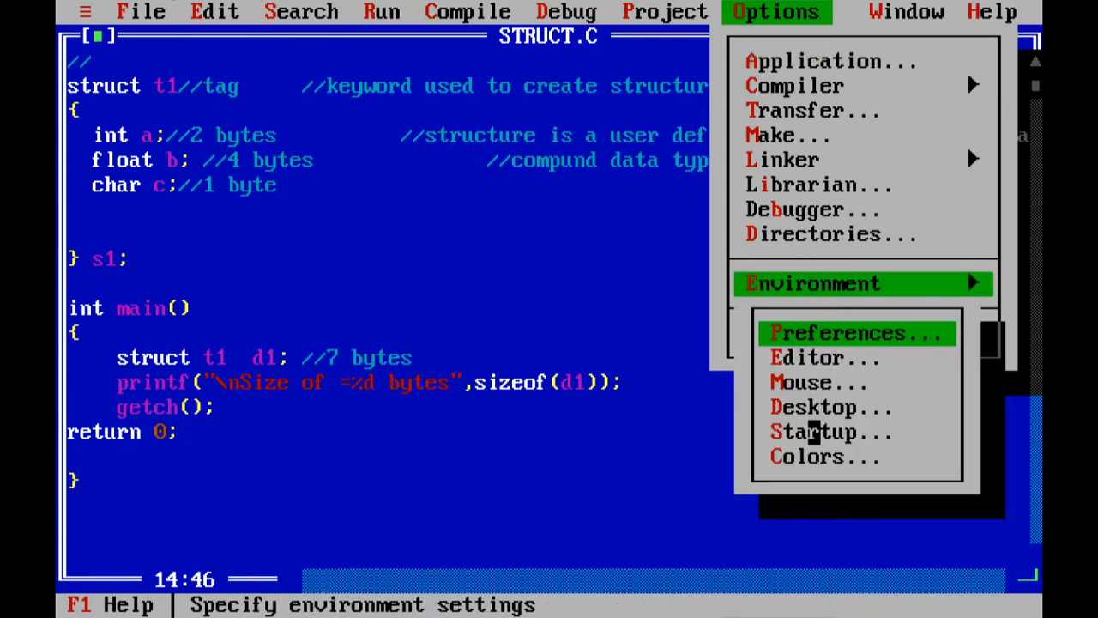
pyautogui.click(814, 456)
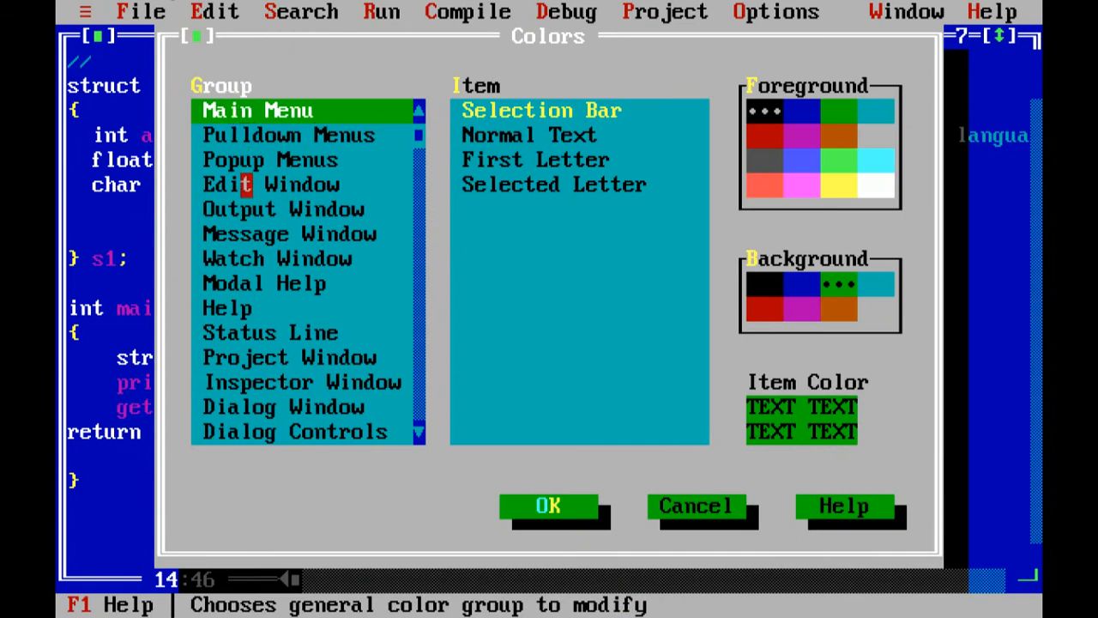
# Choose the Edit Window colour group and select its Active Title item
pyautogui.click(269, 184)
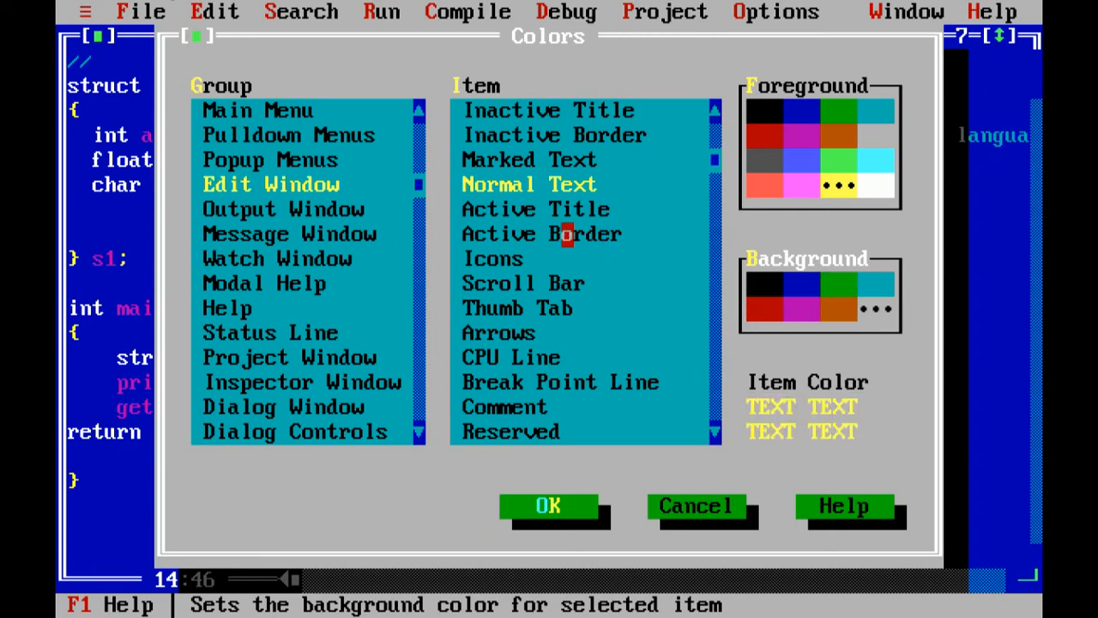
pyautogui.click(534, 209)
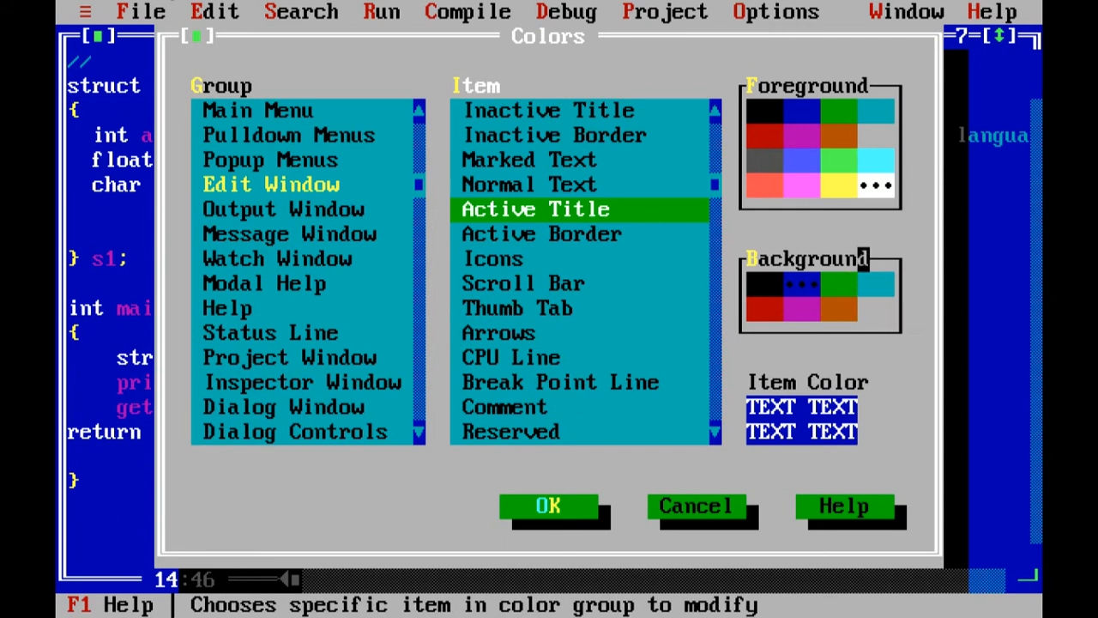
# Give Active Title, Active Border, Scroll Bar, Thumb Tab and Arrows grey backgrounds
pyautogui.click(539, 233)
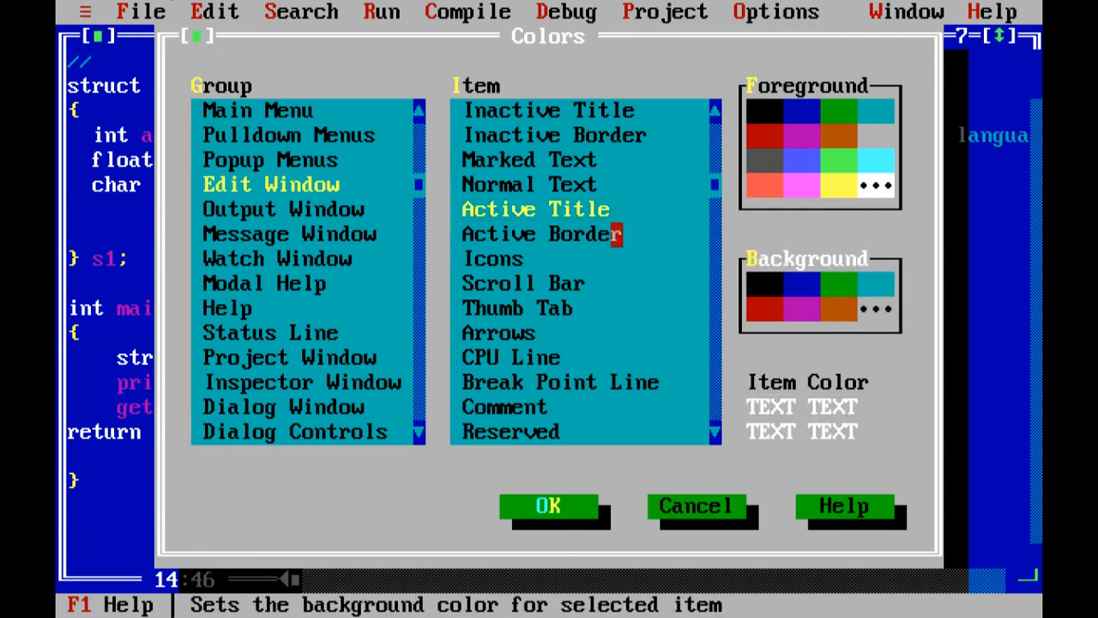
pyautogui.click(541, 233)
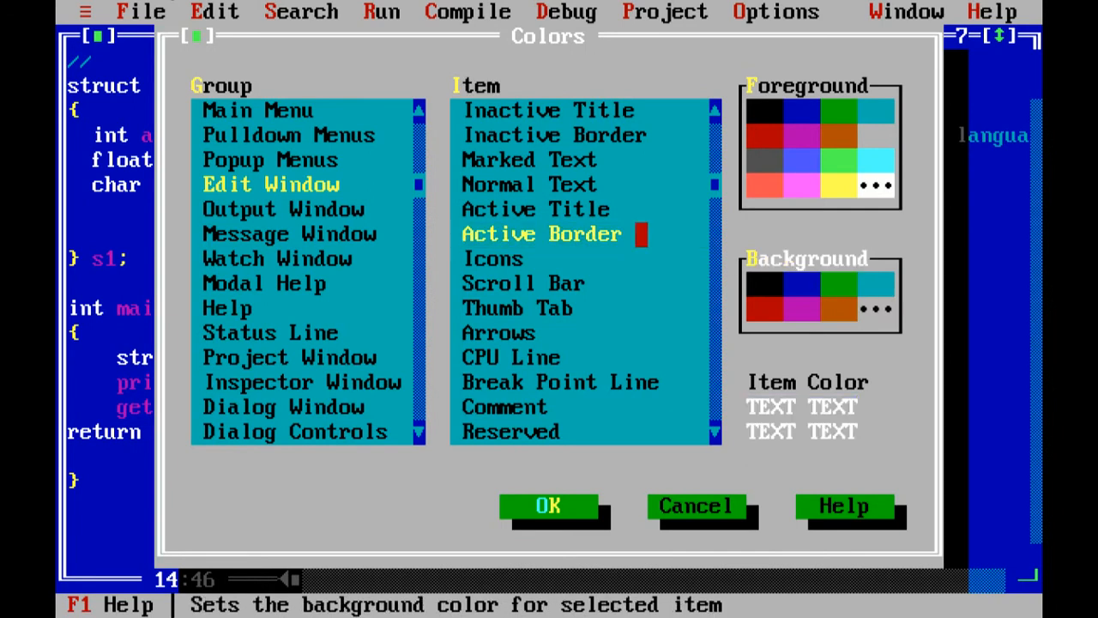
pyautogui.click(494, 258)
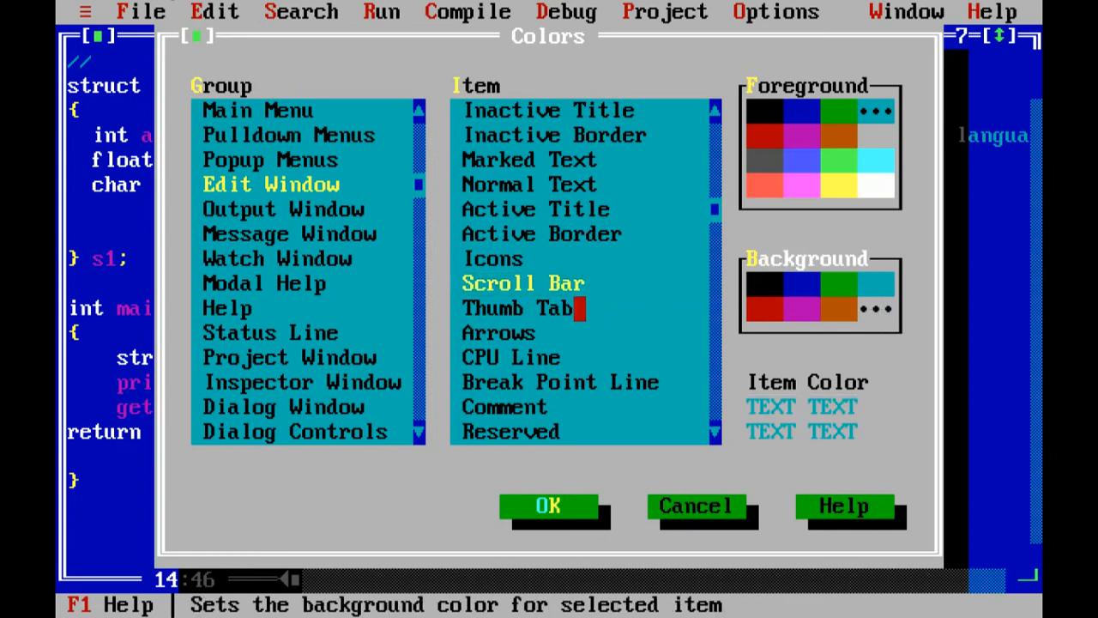
pyautogui.click(517, 308)
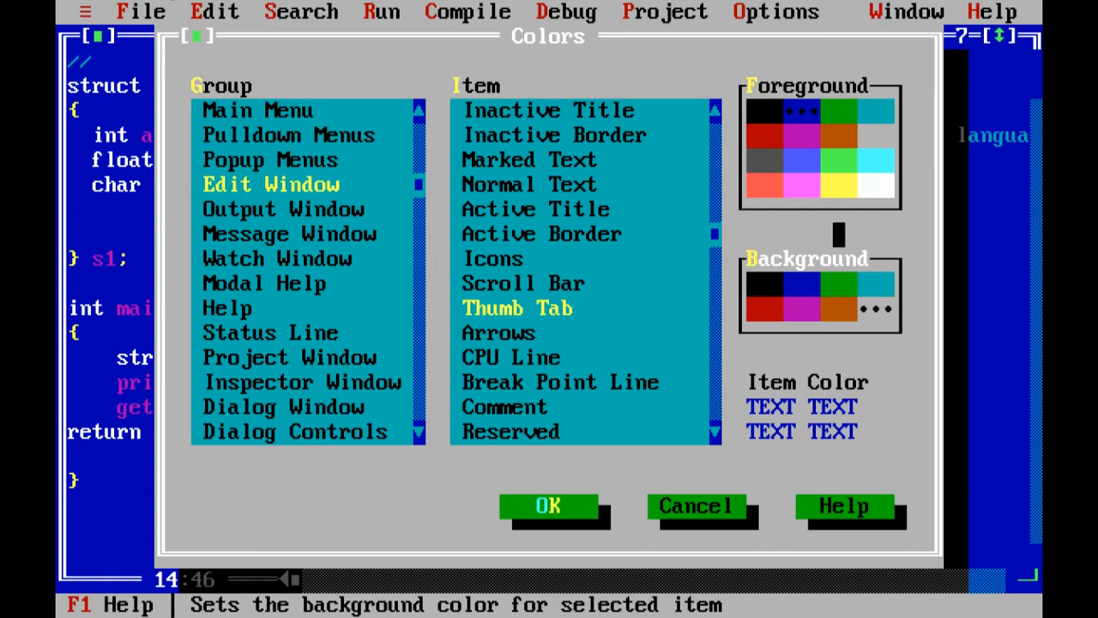
pyautogui.click(498, 333)
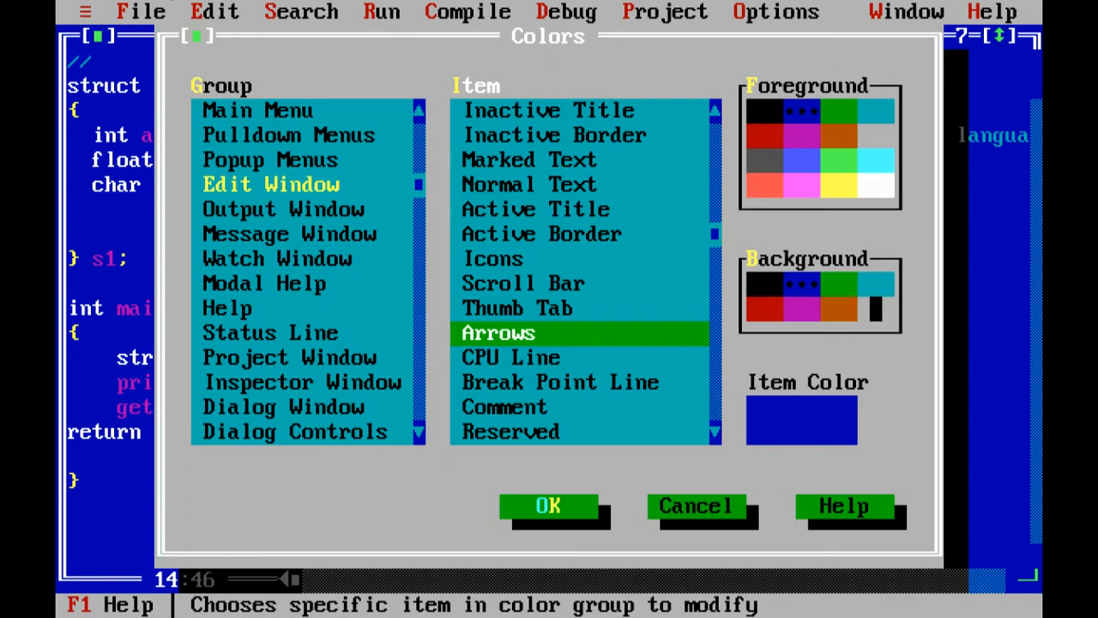
pyautogui.click(509, 357)
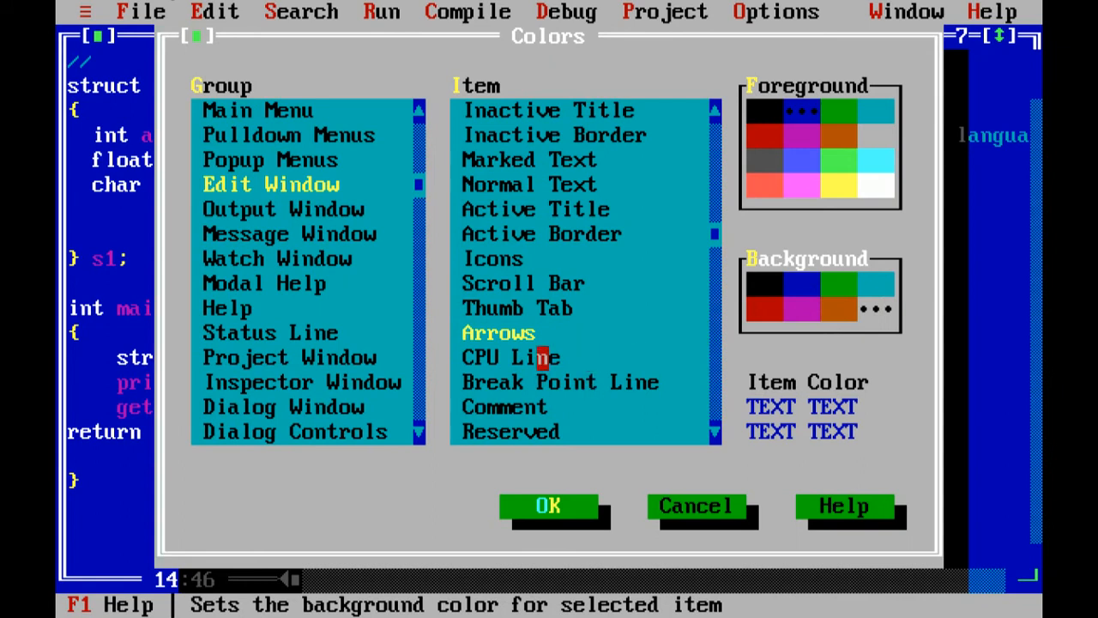
pyautogui.click(509, 357)
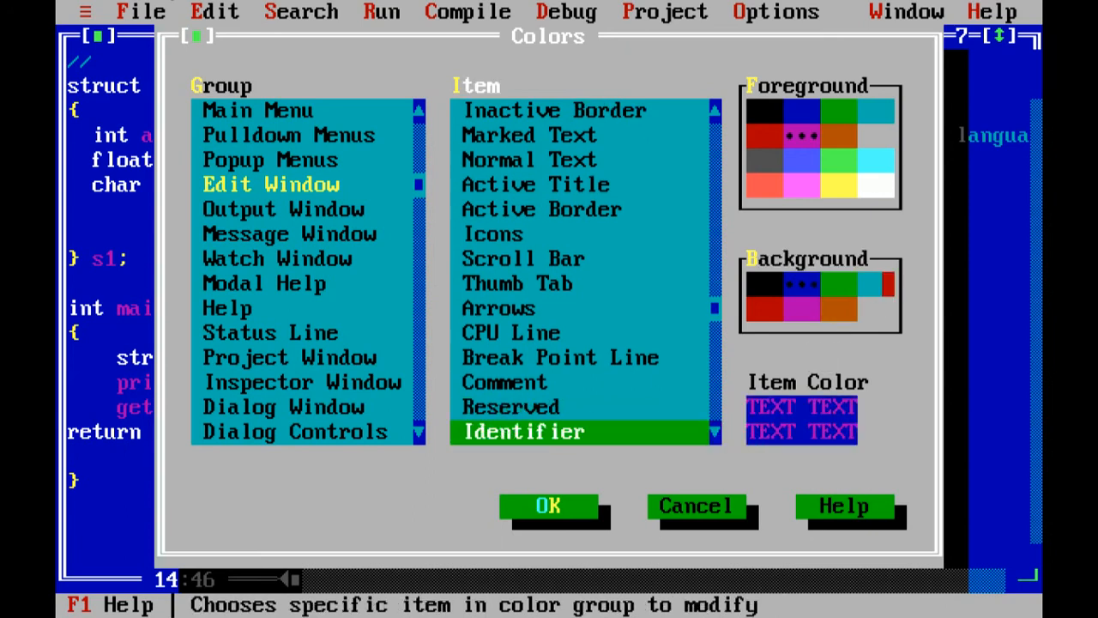
# Set grey backgrounds for Identifier, Integer and other syntax items, then confirm with OK
pyautogui.click(880, 304)
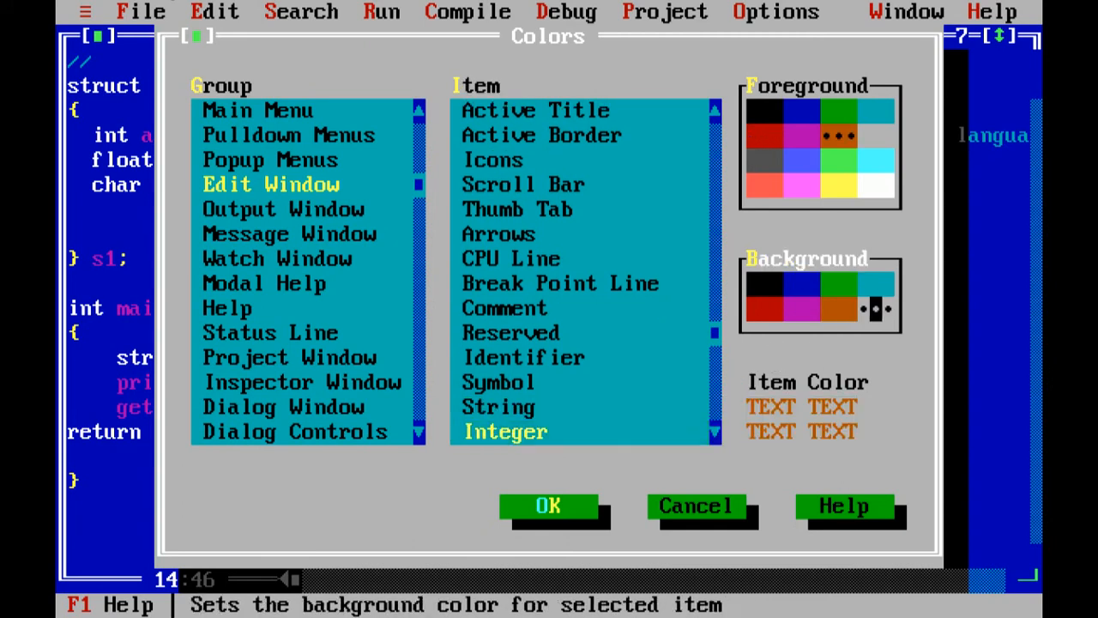
pyautogui.scroll(-3)
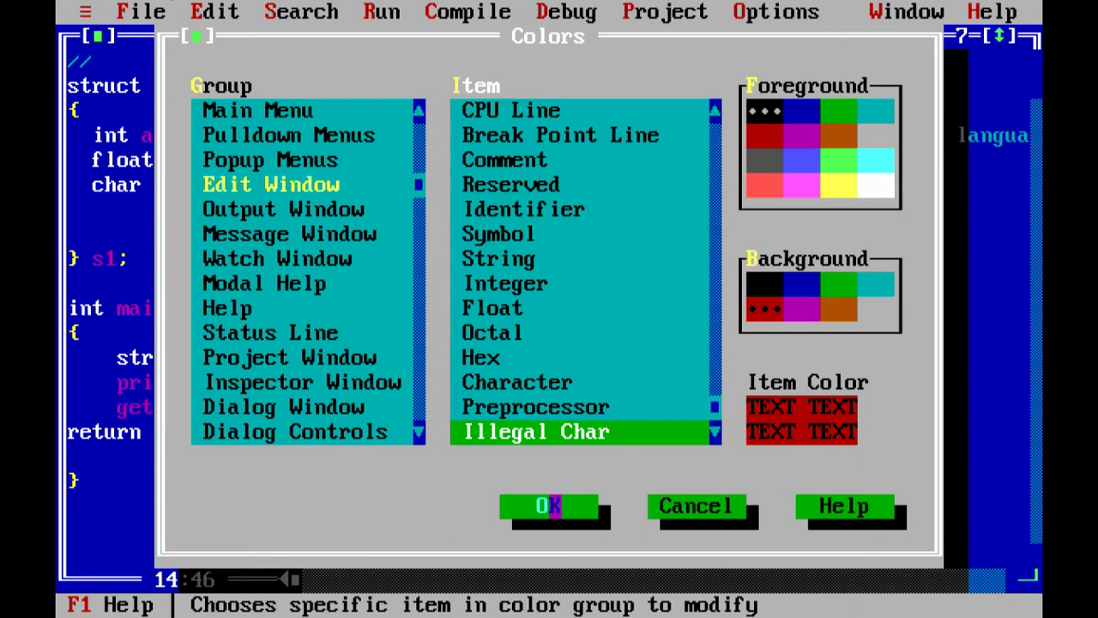
pyautogui.click(549, 504)
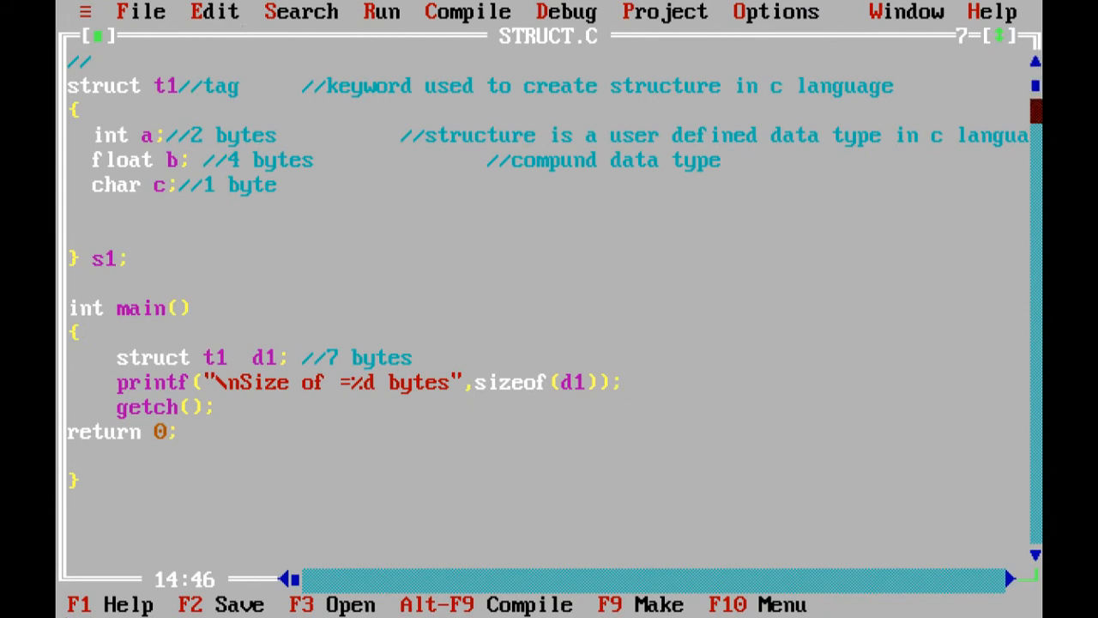
# Scroll through the recoloured STRUCT.C code, then quit Turbo C++ via the File menu
pyautogui.scroll(-3)
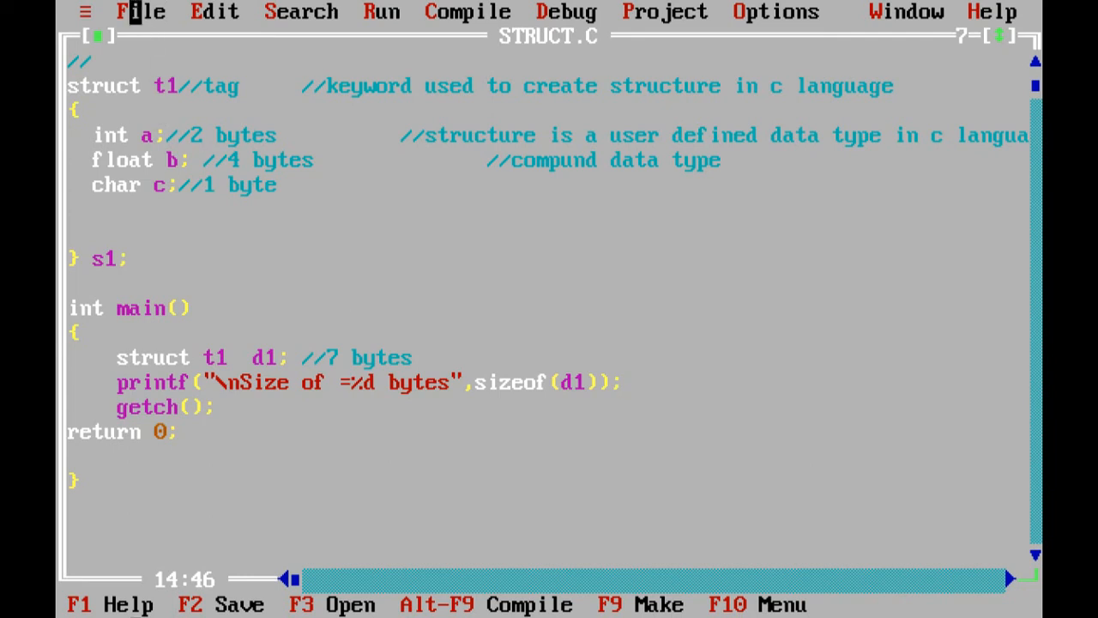
pyautogui.click(143, 12)
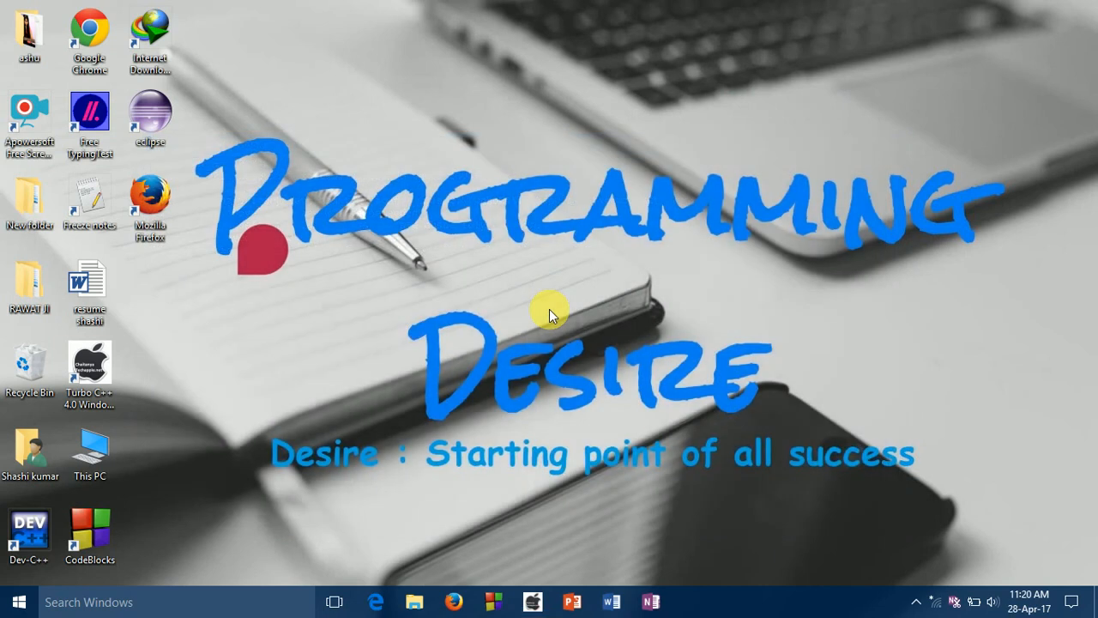
pyautogui.moveTo(915, 599)
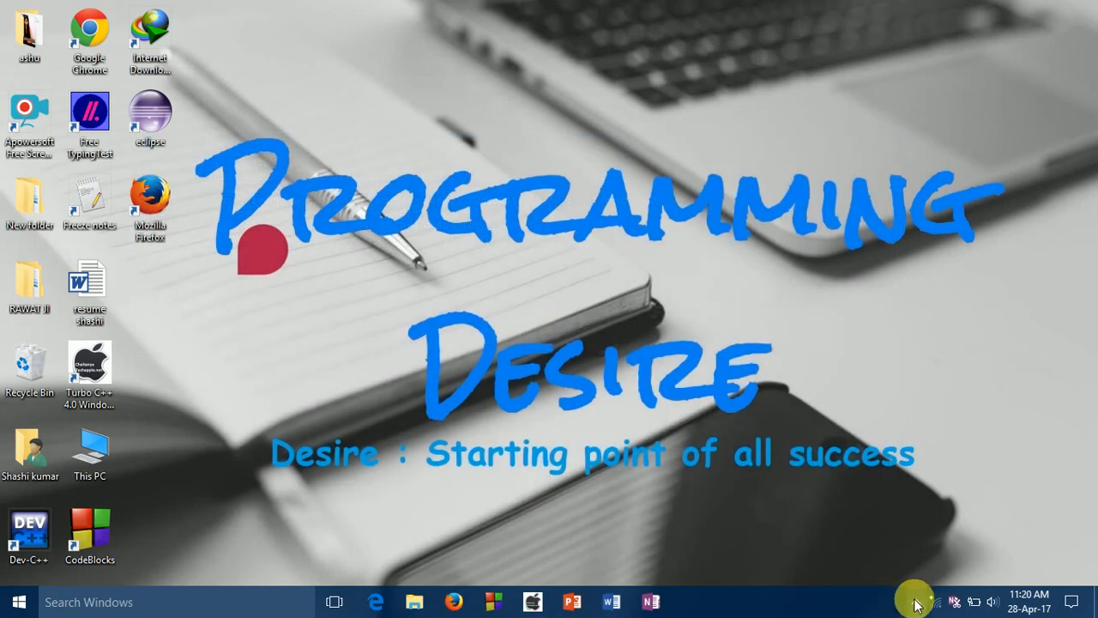
# Expand the hidden icons in the taskbar notification area
pyautogui.click(917, 603)
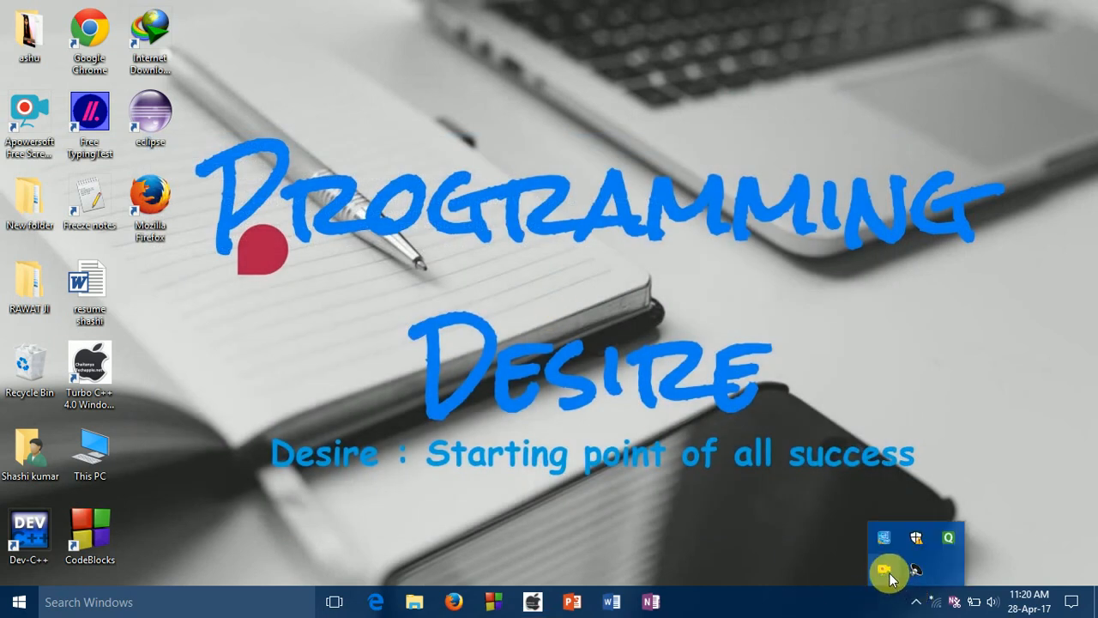